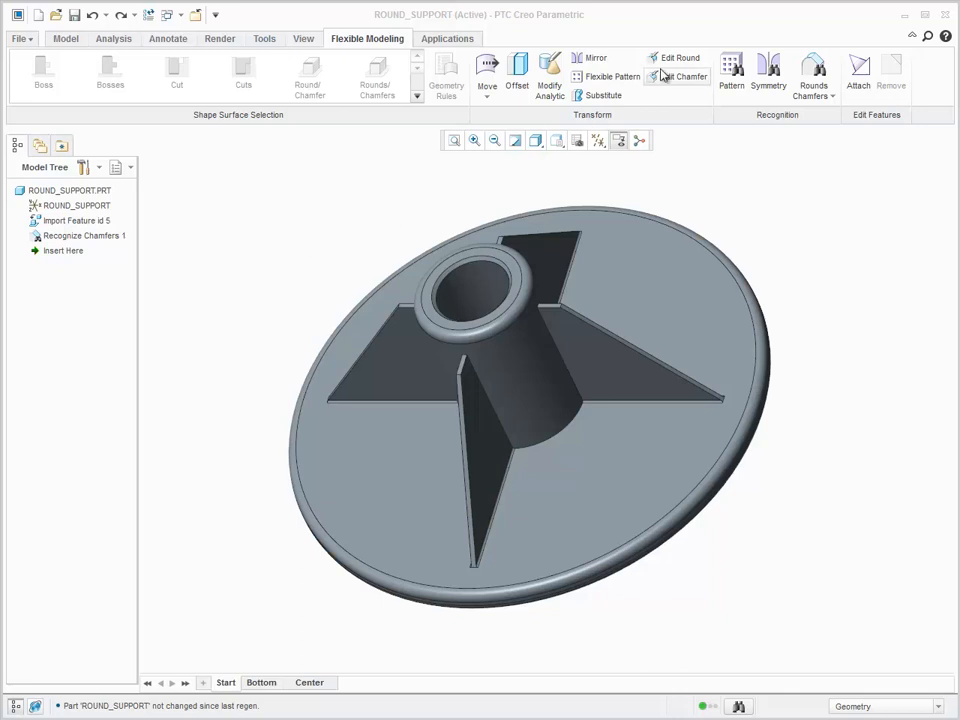
Edit the hub-top round from conic to a circular round of radius 0.20
click(680, 56)
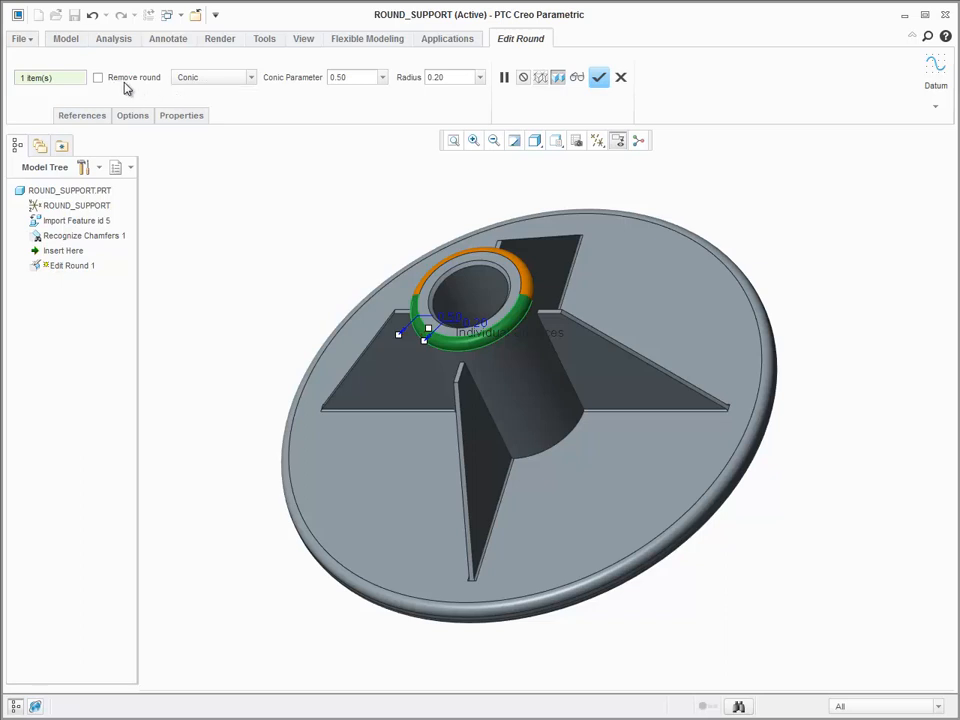
click(98, 76)
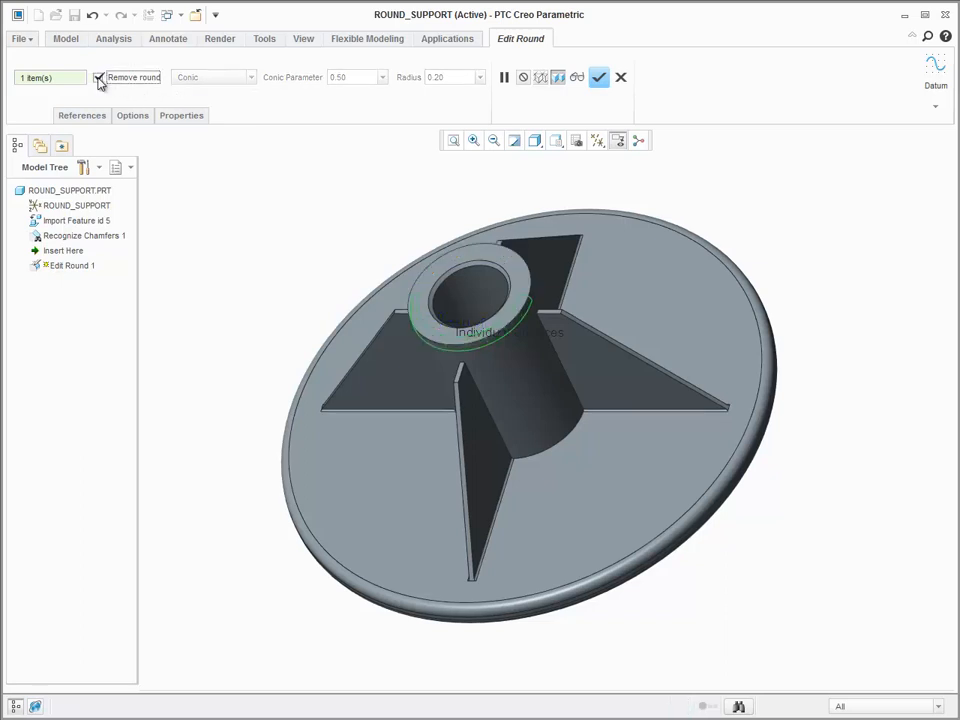
click(252, 76)
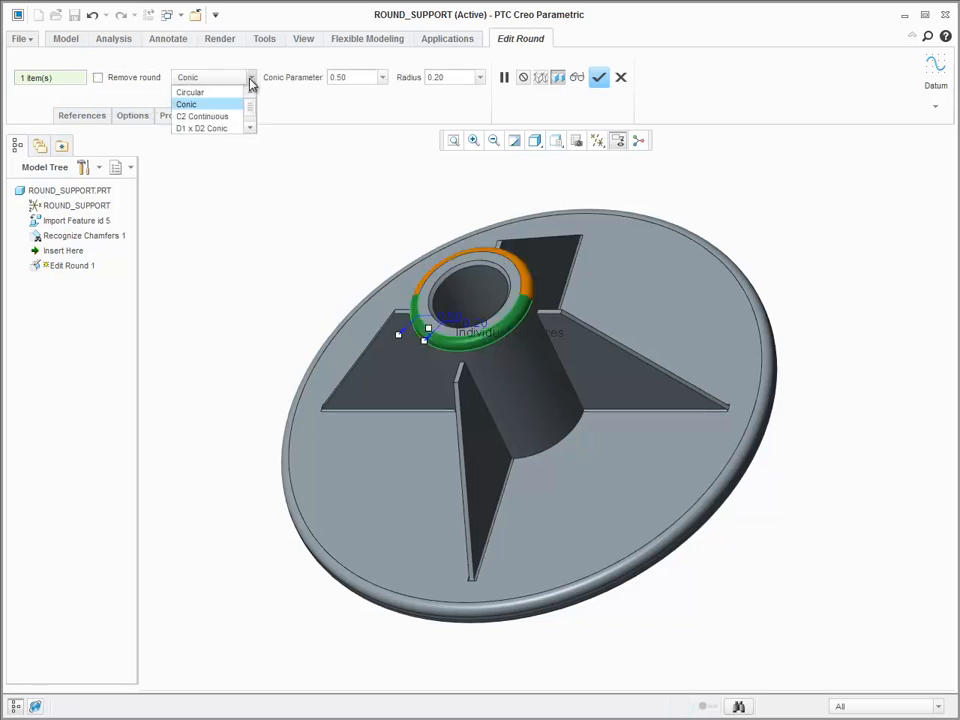
click(190, 92)
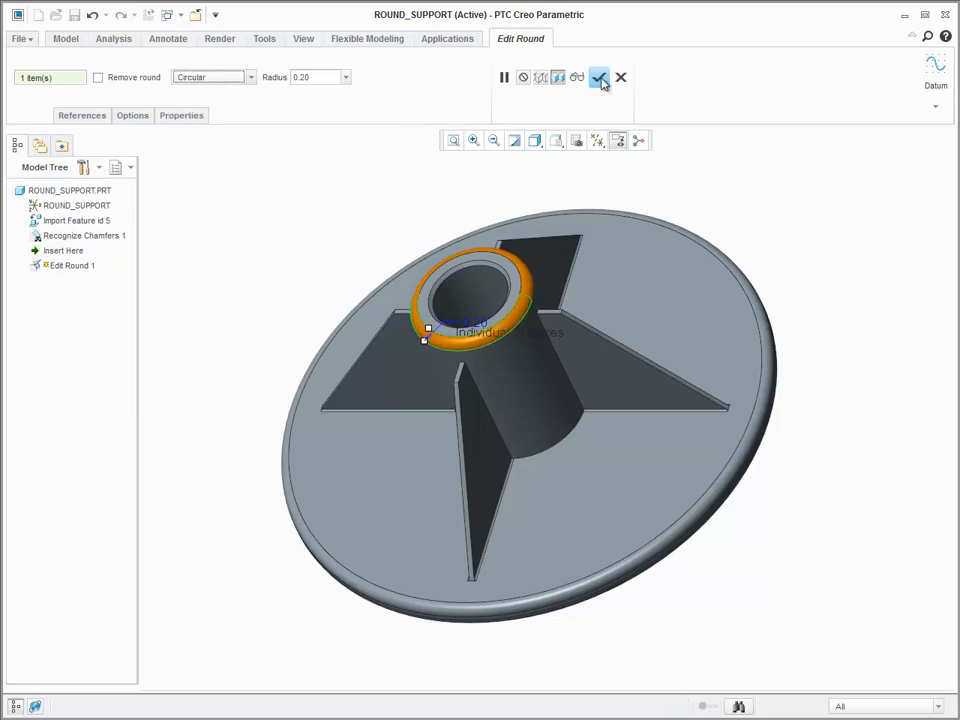
click(600, 76)
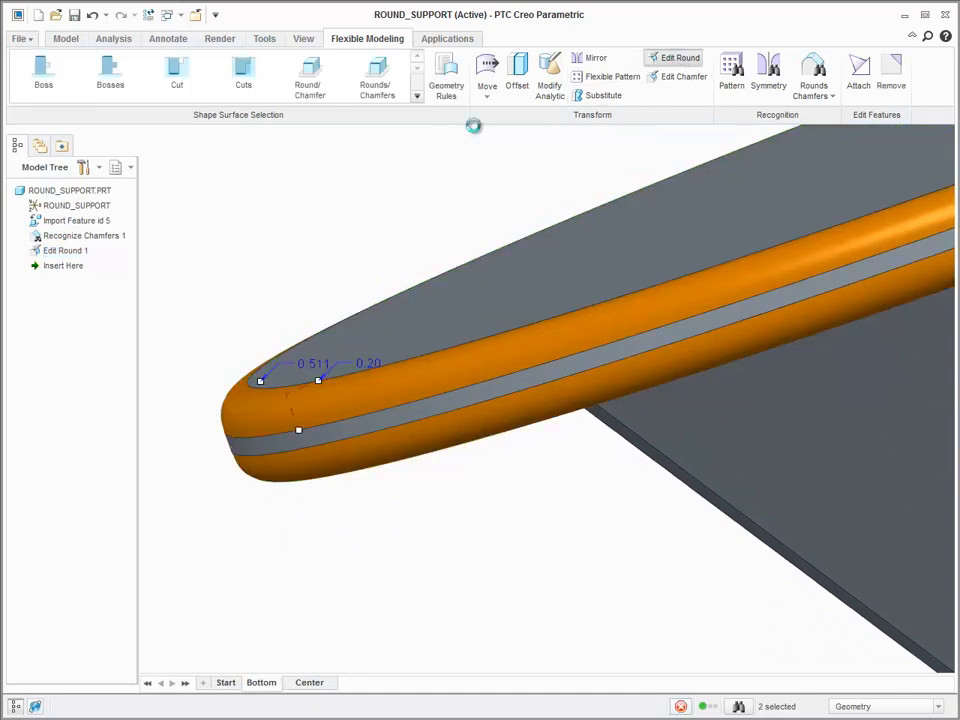
Switch the flange edge round's shape from conic to D1 x D2 C2
click(680, 56)
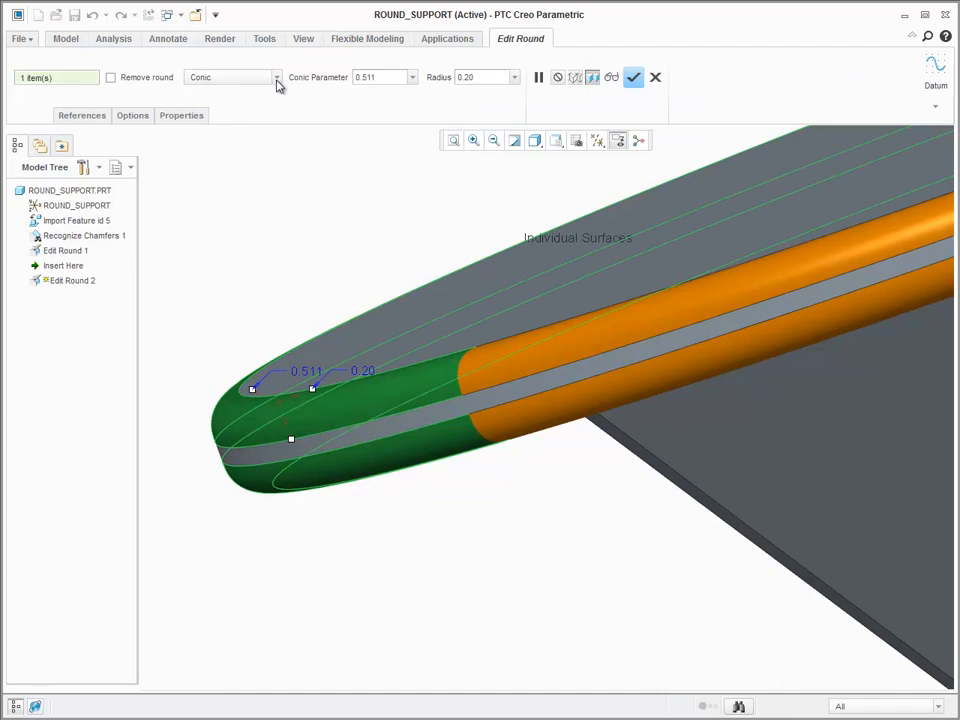
click(276, 76)
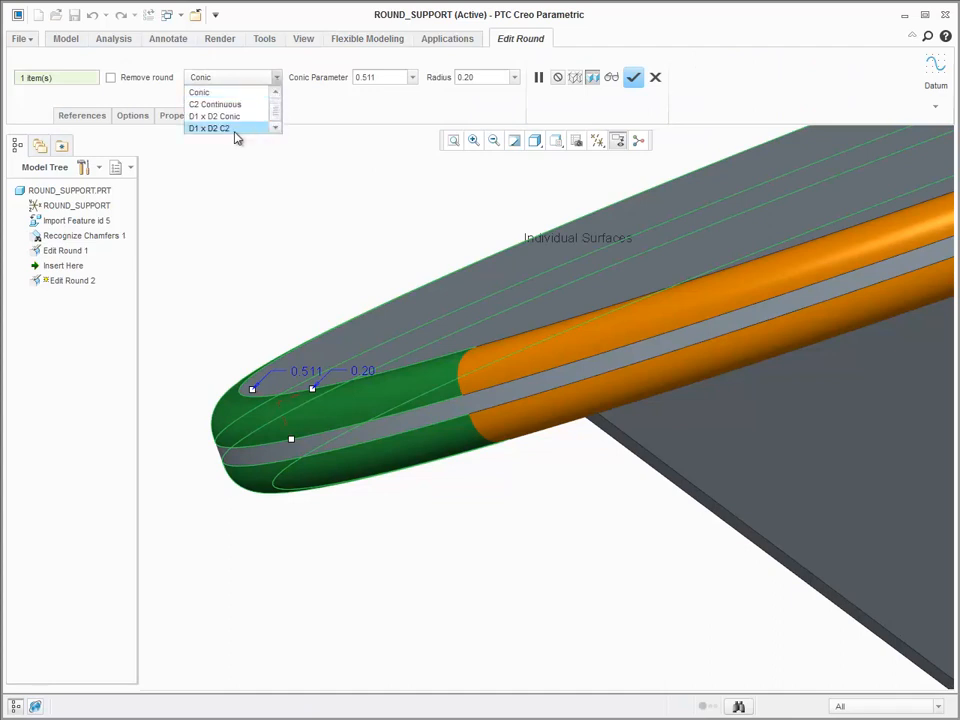
click(208, 128)
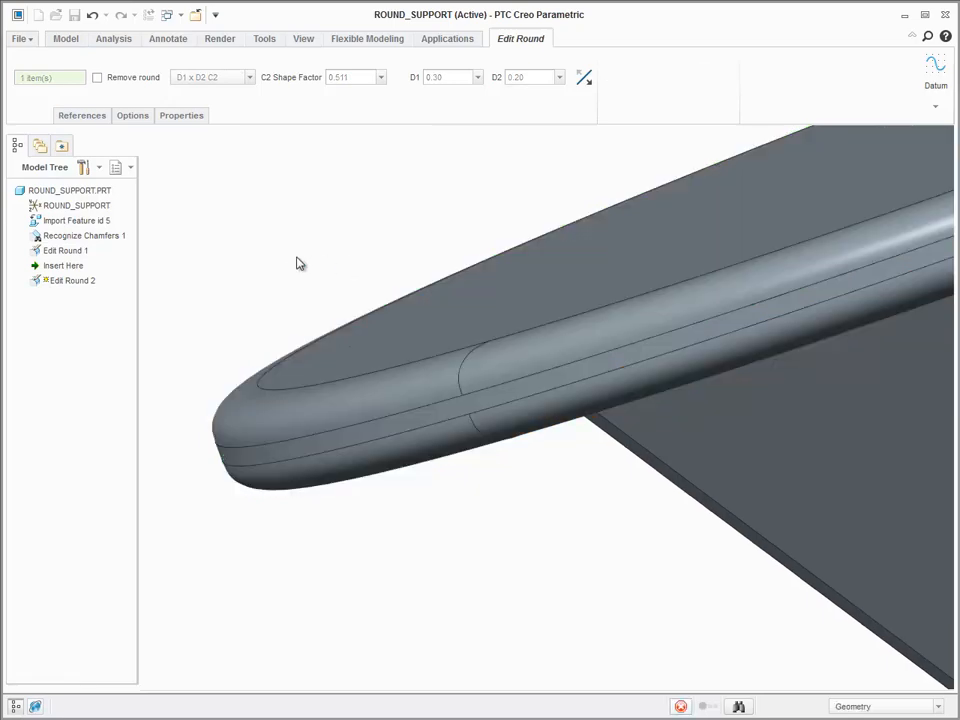
click(368, 38)
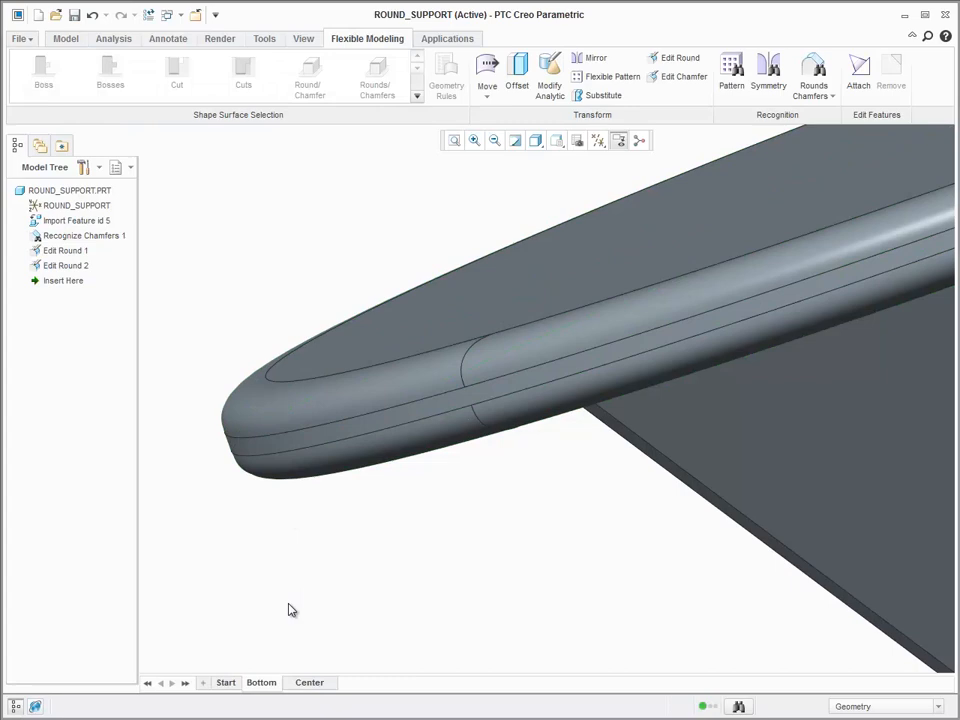
Drag the flange surfaces to a new position, creating the Move 1 feature
click(416, 316)
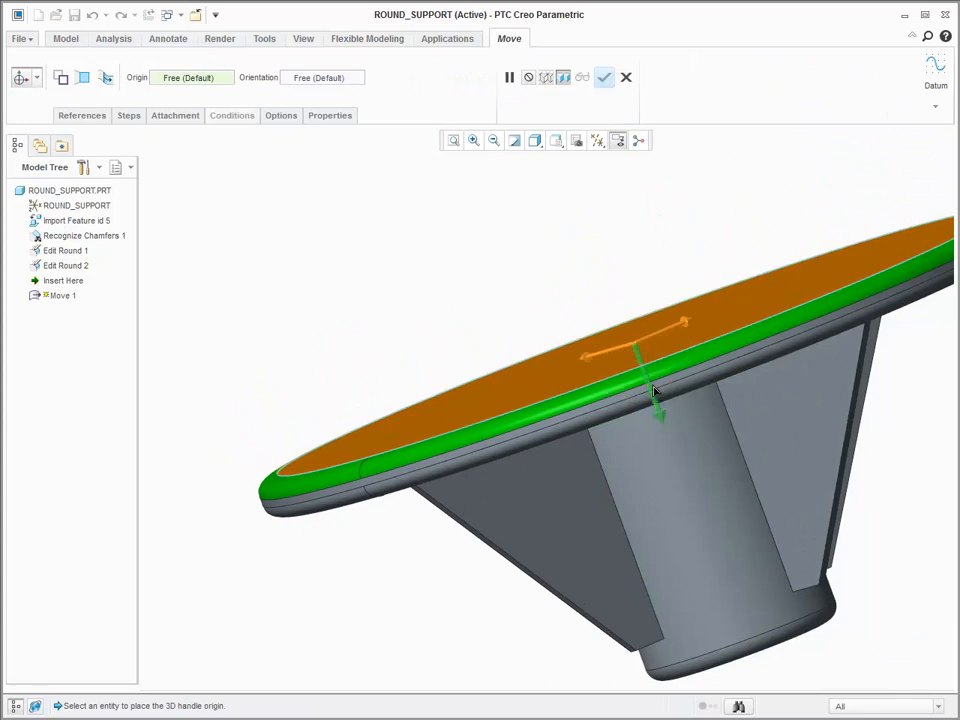
click(604, 76)
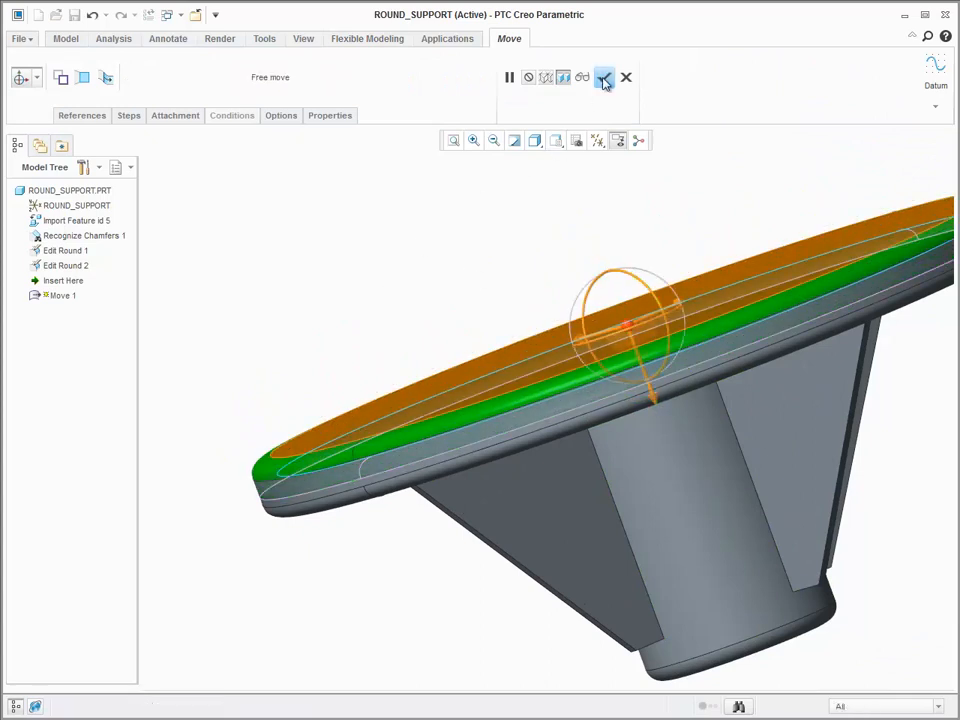
click(604, 76)
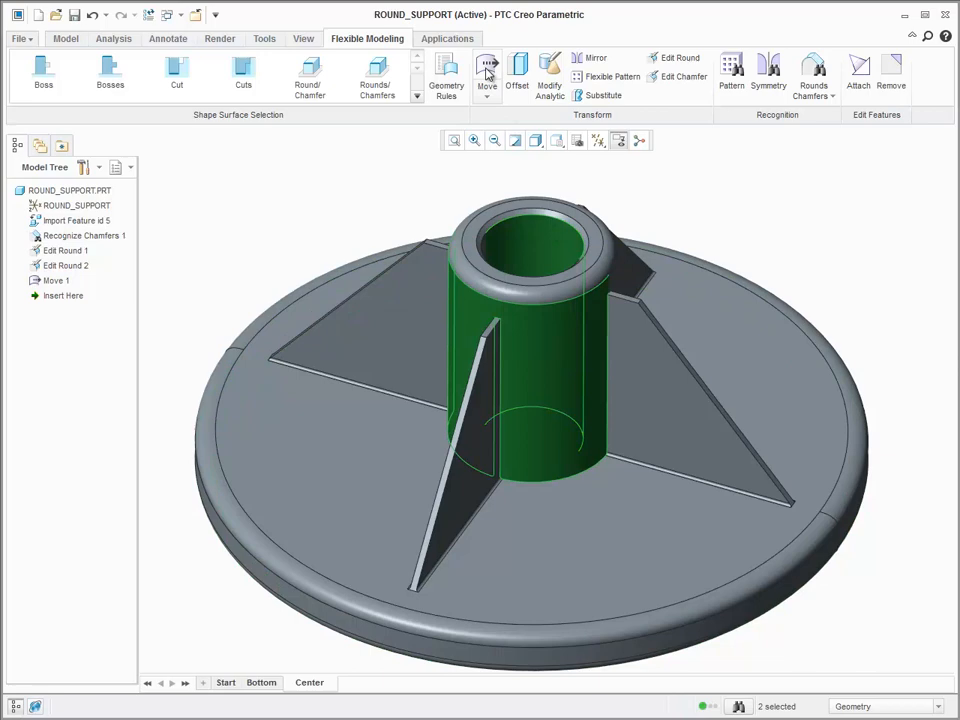
click(488, 70)
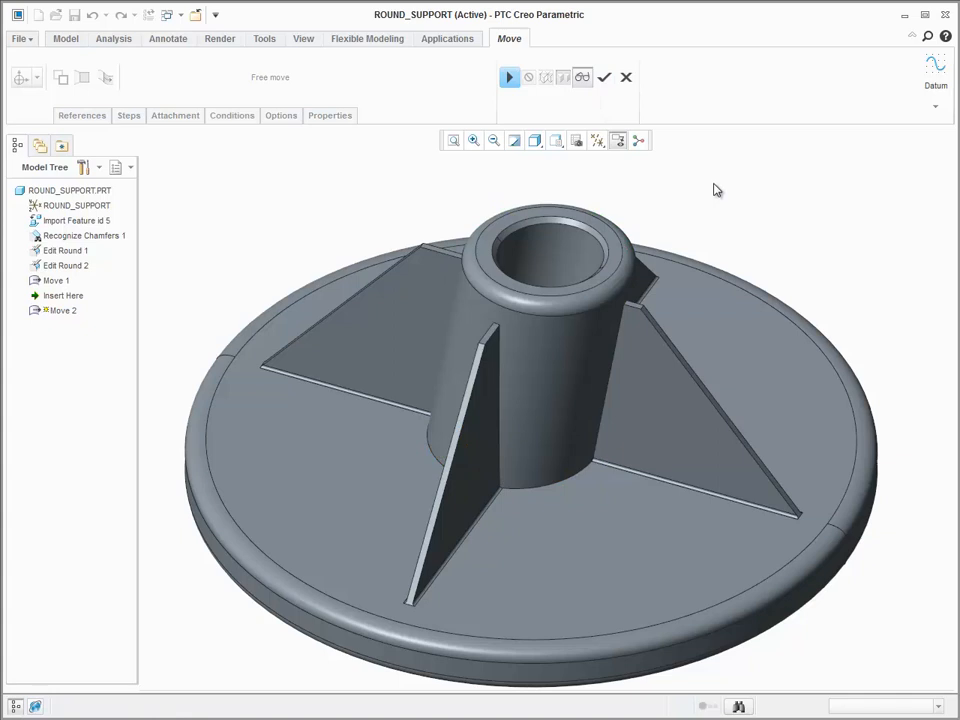
click(626, 76)
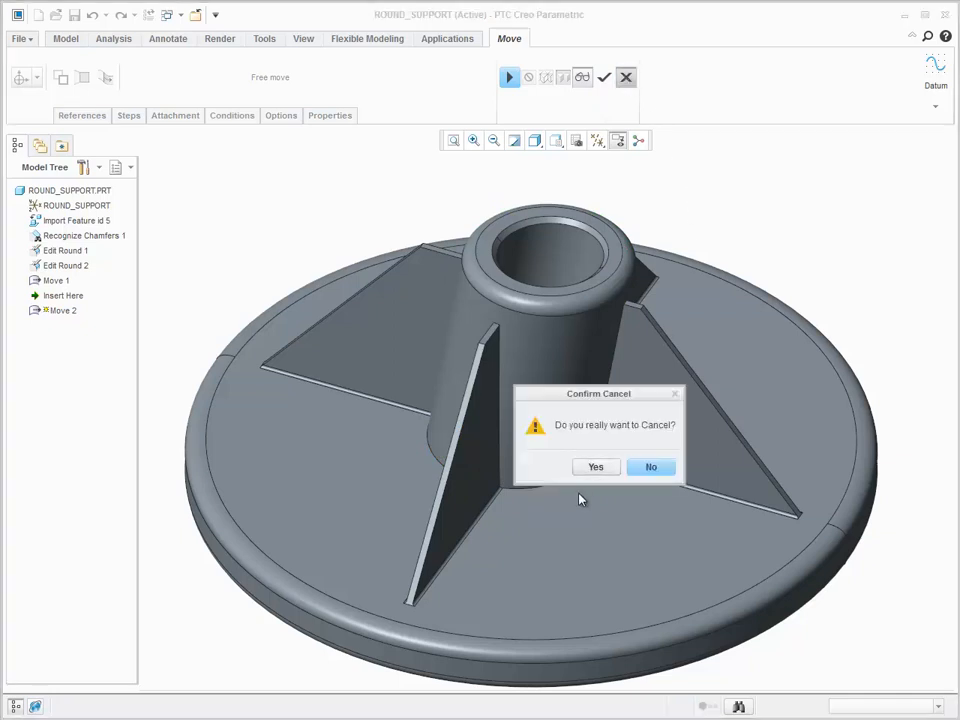
click(596, 466)
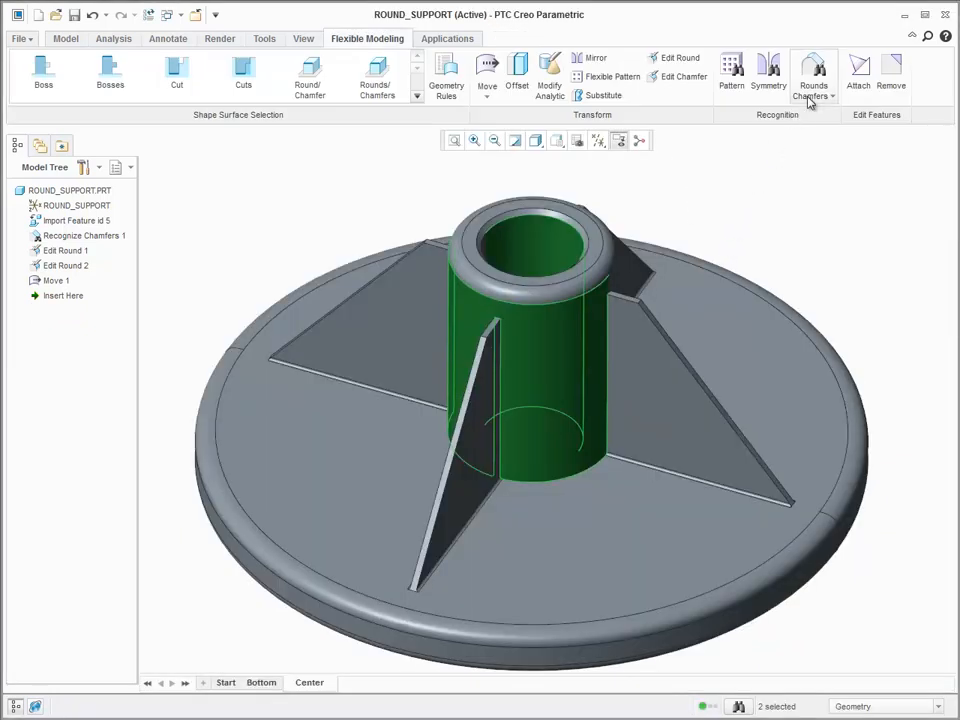
Create Not Rounds 1 tagging the hub rounds as plain geometry, then pick the hub surfaces
click(812, 96)
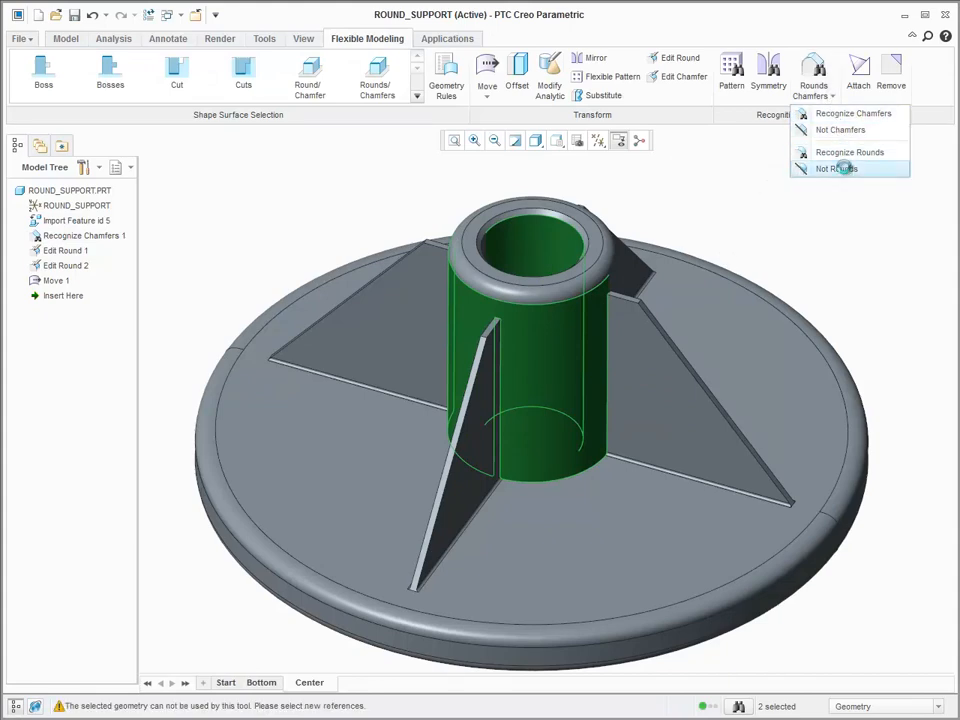
click(836, 168)
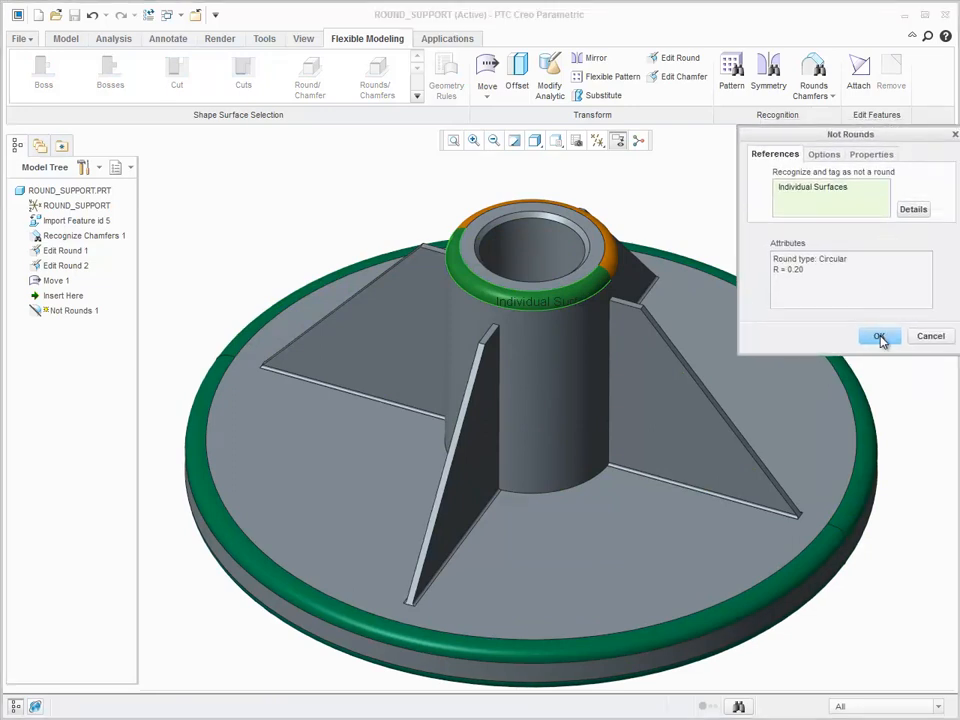
click(880, 336)
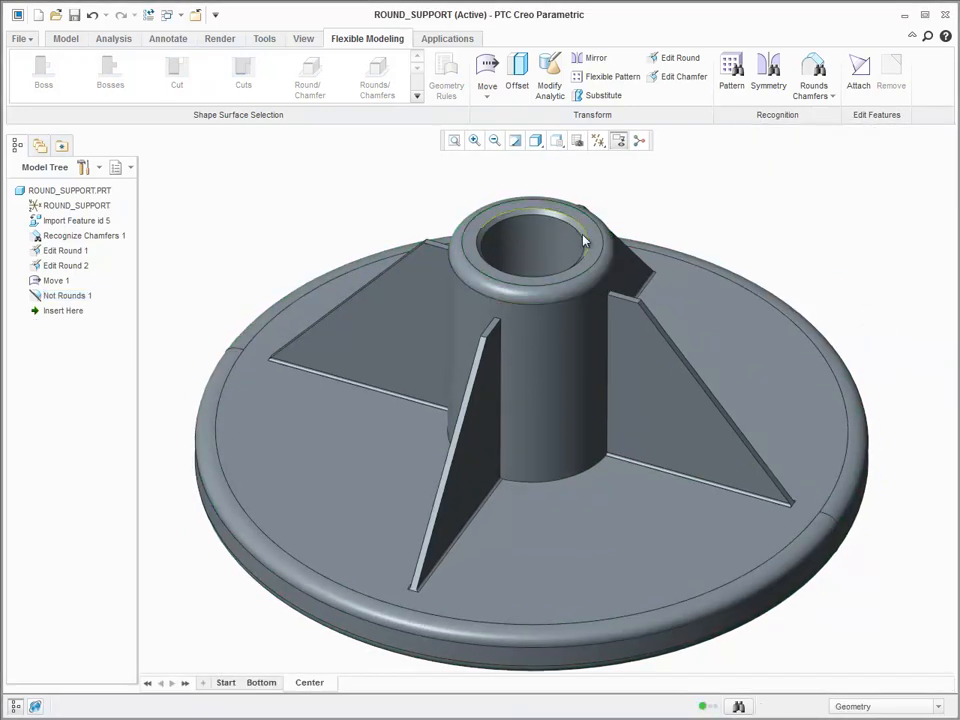
click(552, 234)
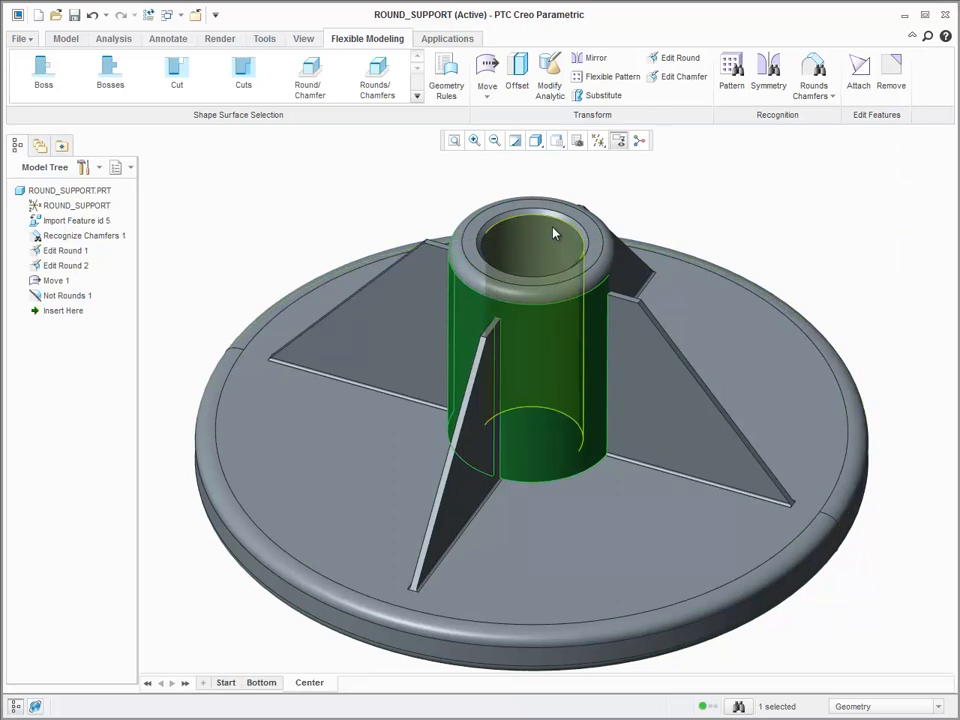
Start a free dragger-based move of the hub surfaces as Move 2
click(488, 70)
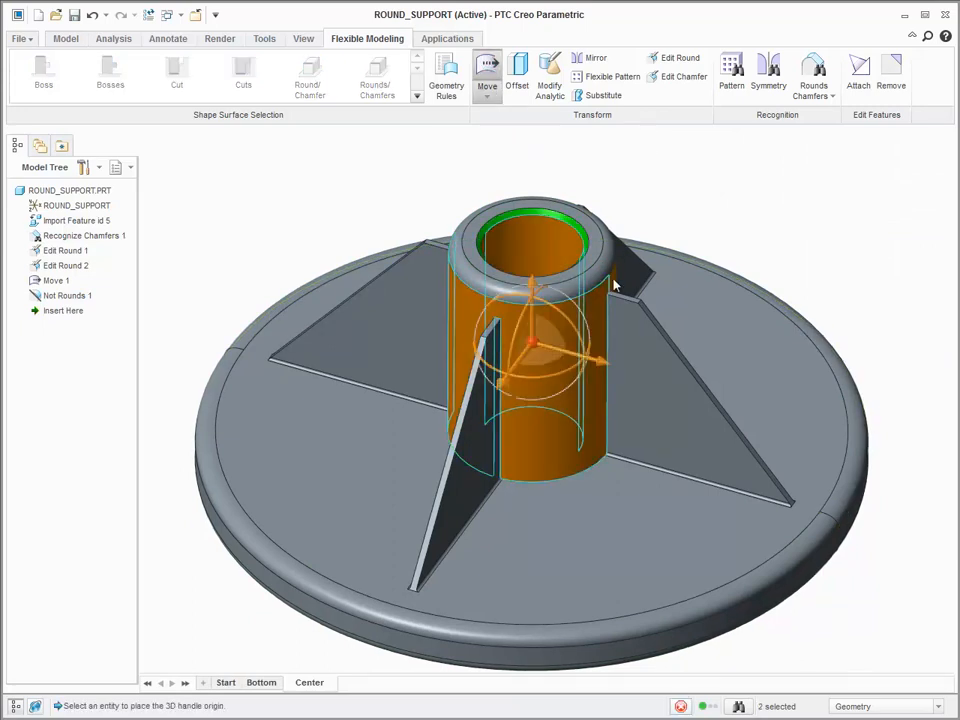
click(488, 76)
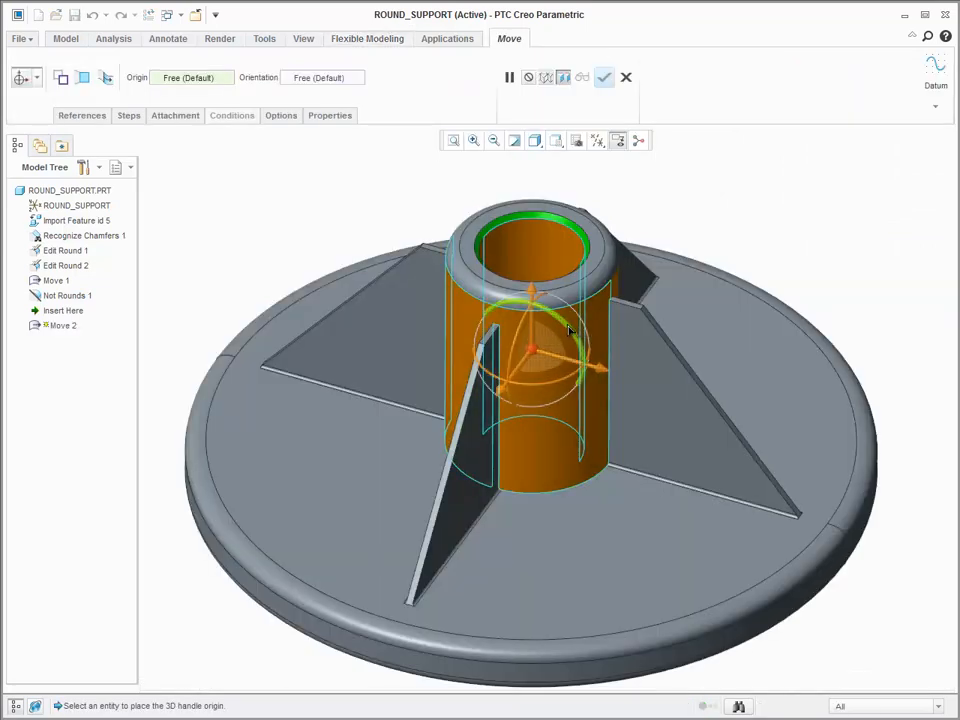